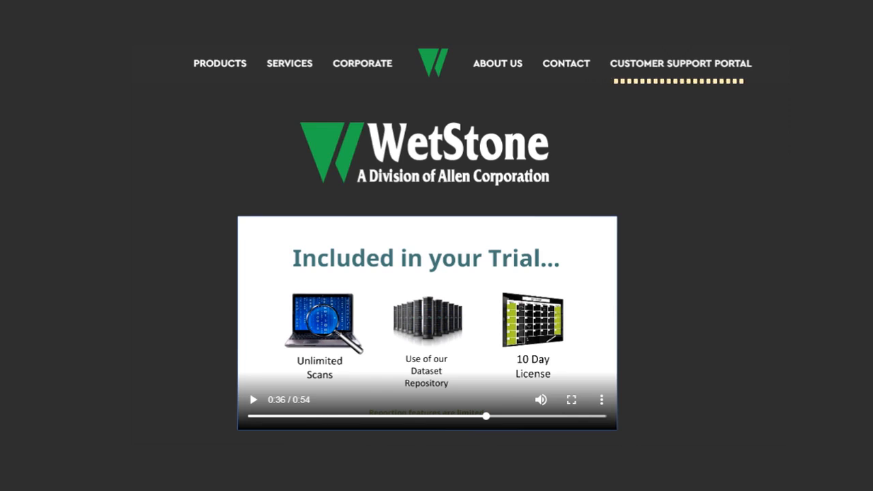
- Go to the Customer Support Portal sign-in page and enter the username and password
{"action": "left_click", "coordinate": [680, 63]}
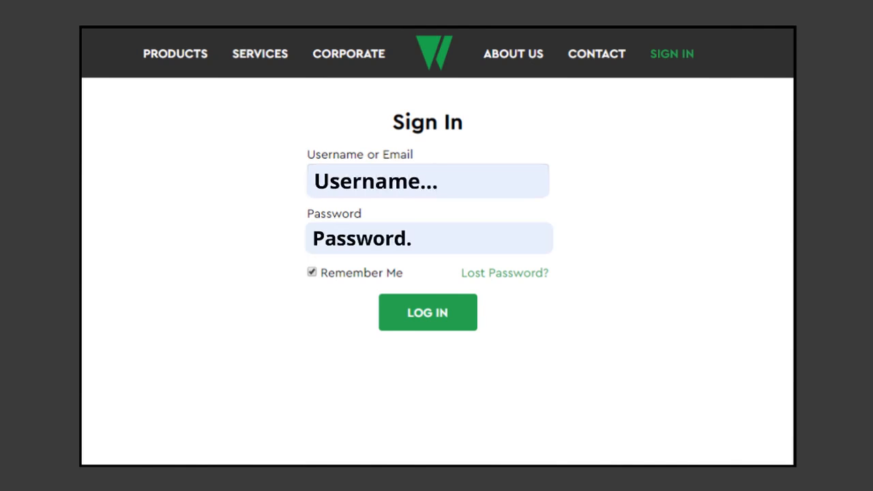
{"action": "type", "text": ".."}
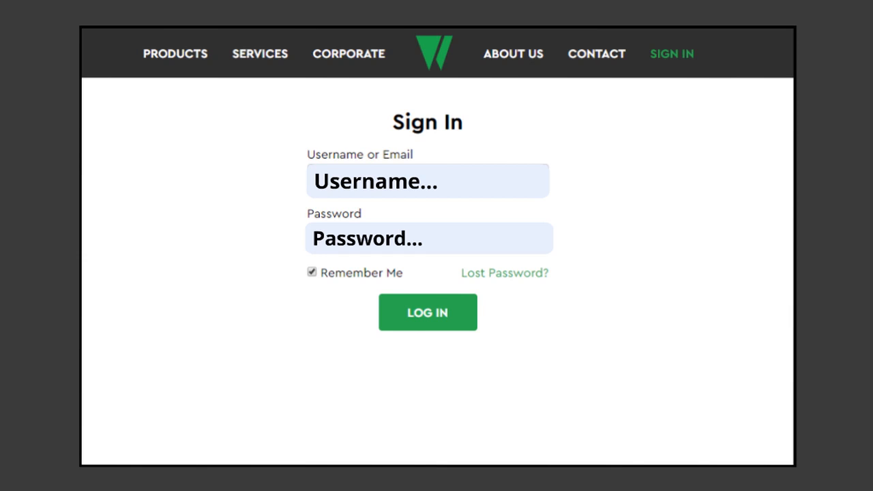
- Log in and view My Products to see the licensed products and their expiration dates
{"action": "left_click", "coordinate": [427, 313]}
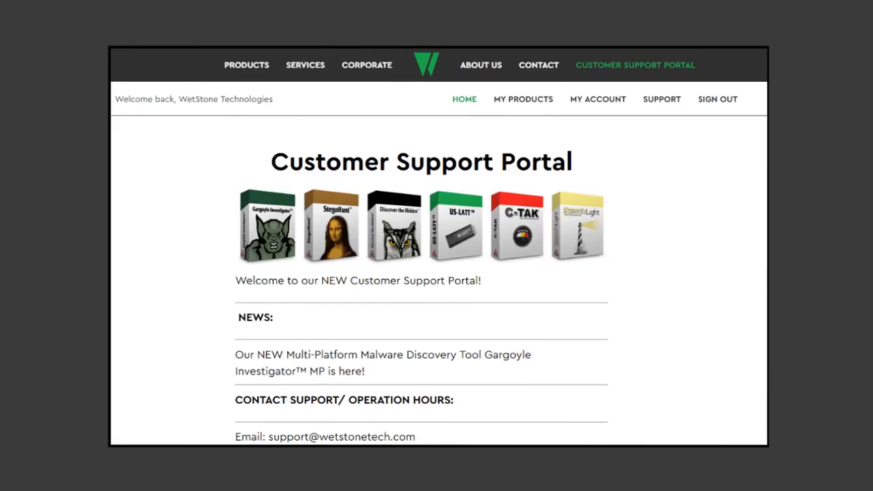
{"action": "mouse_move", "coordinate": [532, 119]}
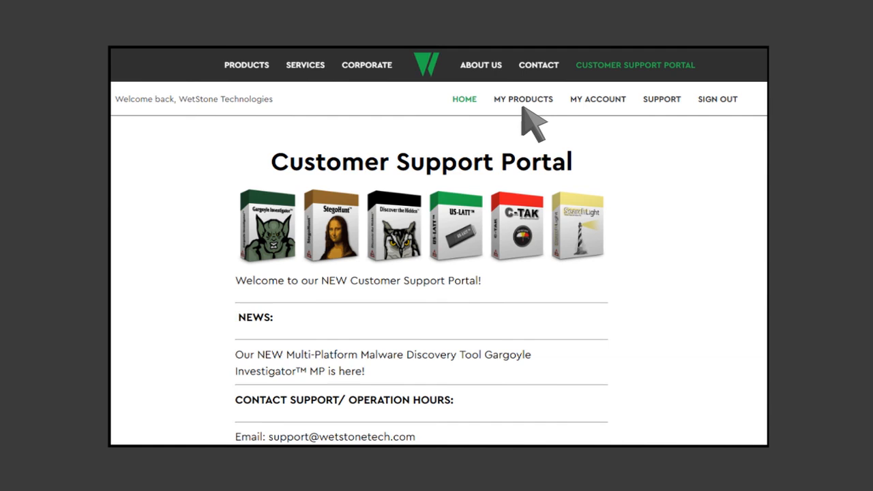
{"action": "left_click", "coordinate": [522, 99]}
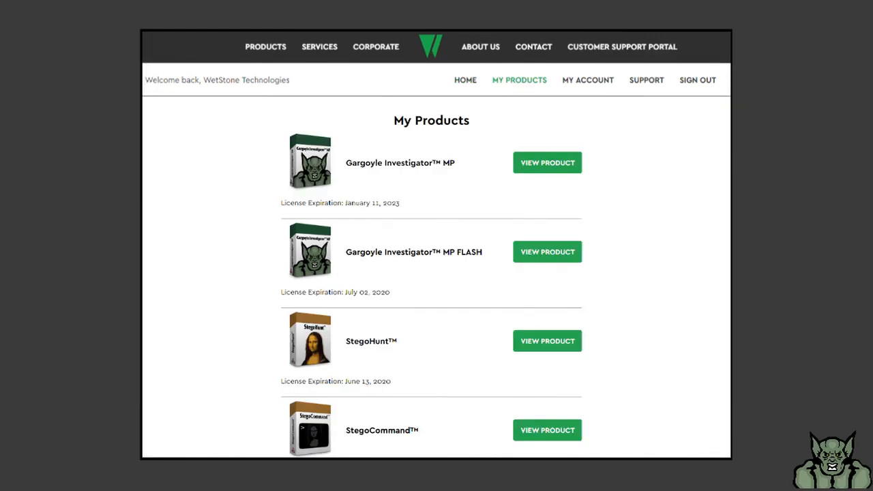
{"action": "mouse_move", "coordinate": [549, 266]}
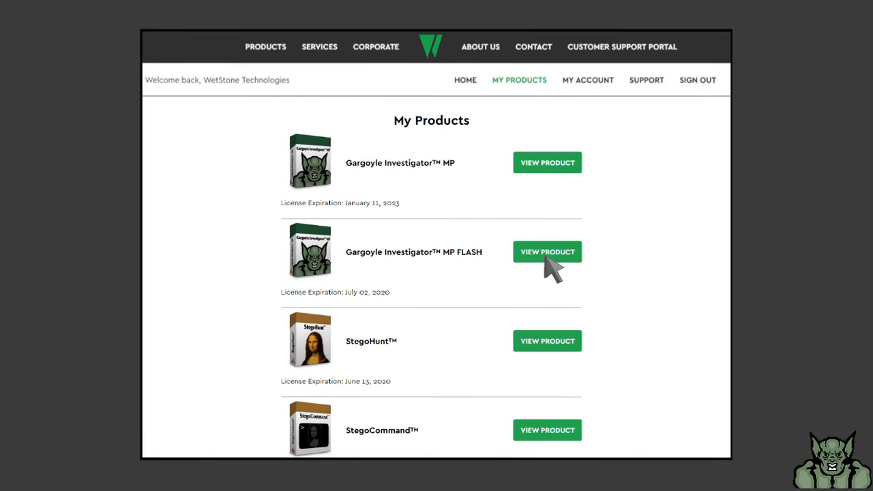
- Open the Gargoyle Investigator MP FLASH product page
{"action": "left_click", "coordinate": [547, 251]}
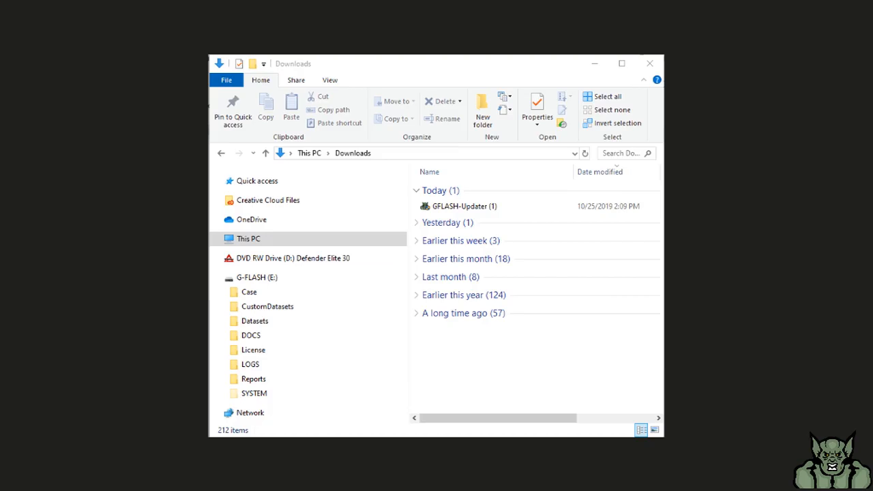
{"action": "mouse_move", "coordinate": [706, 381]}
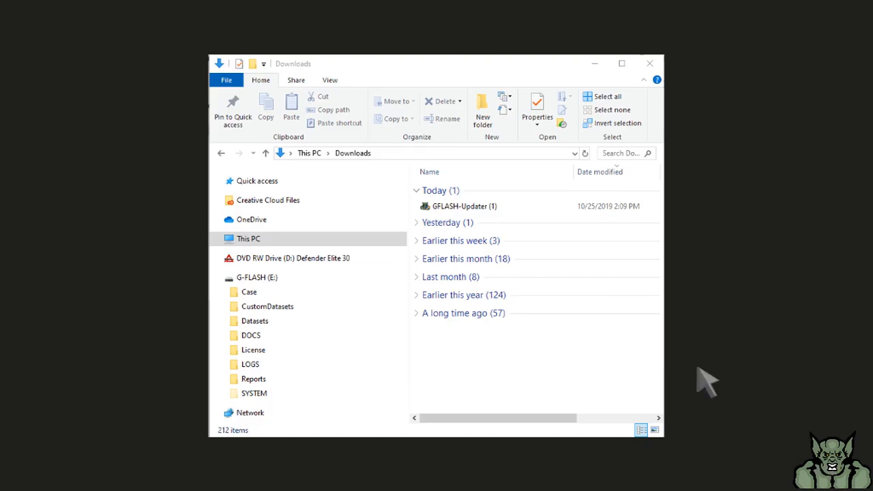
{"action": "mouse_move", "coordinate": [508, 225]}
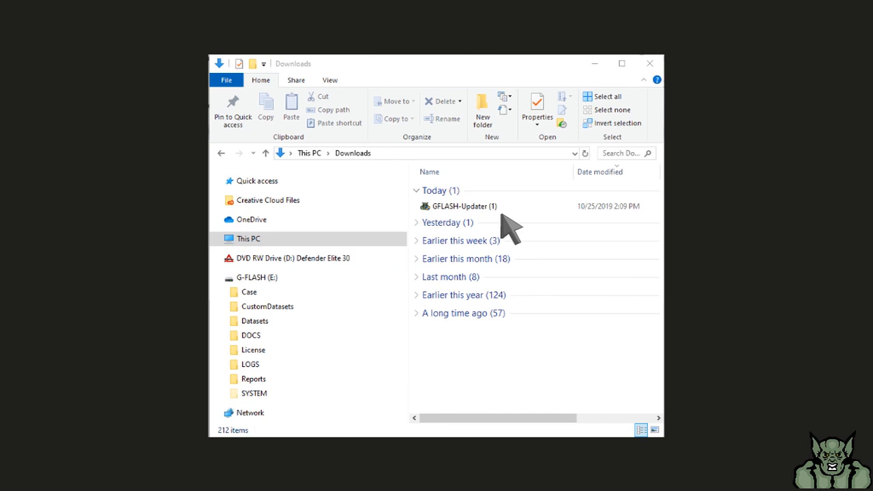